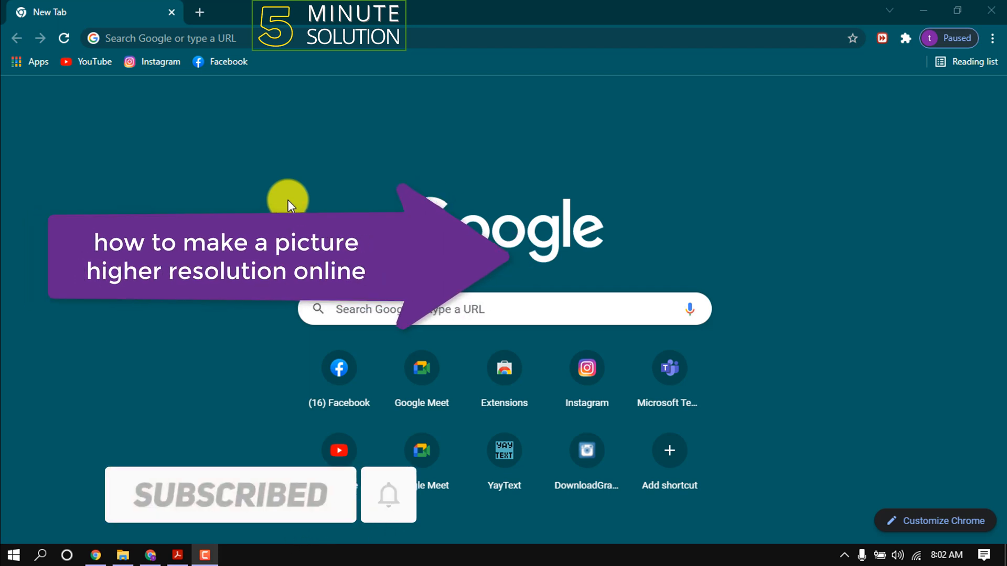
Go to deep-image.ai in Chrome
left_click(160, 38)
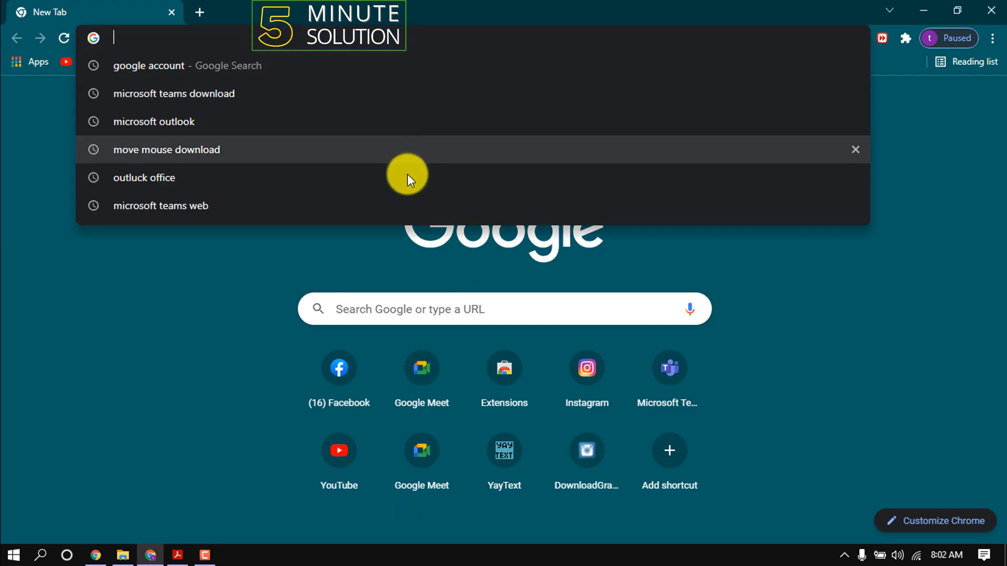
type("deep-image.ai")
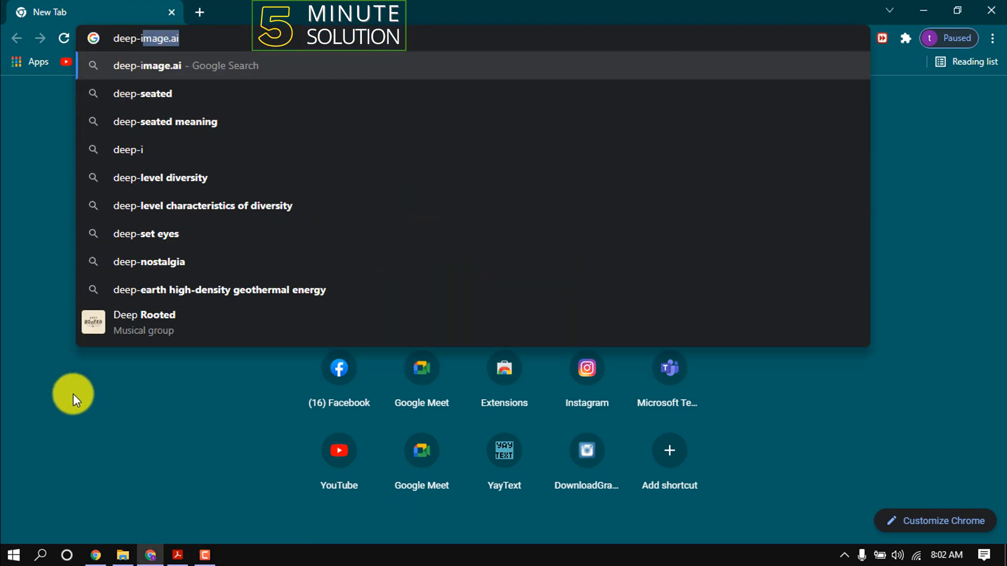
key("Enter")
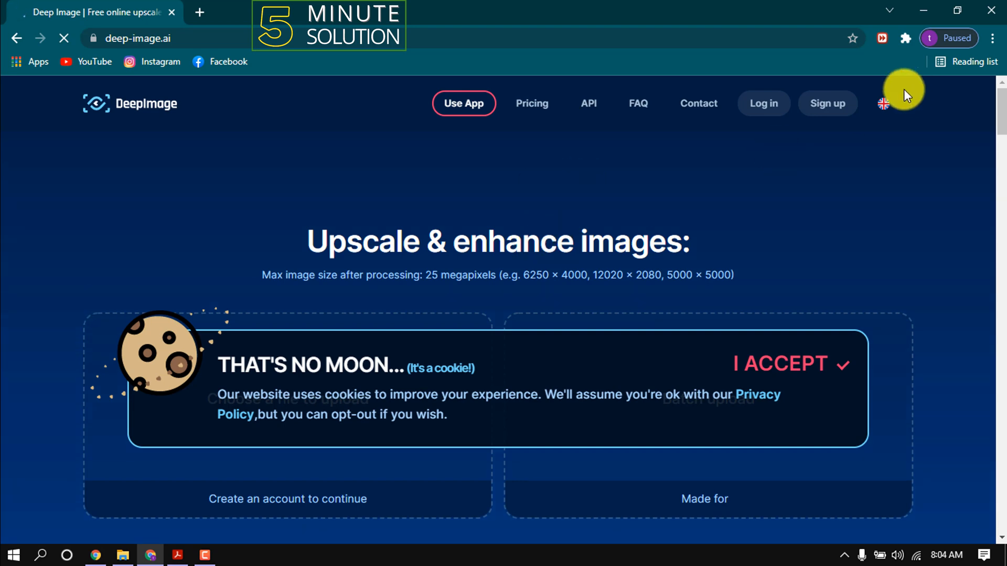
Complete the Deep Image sign-up form with e-mail and password, and submit it
left_click(827, 104)
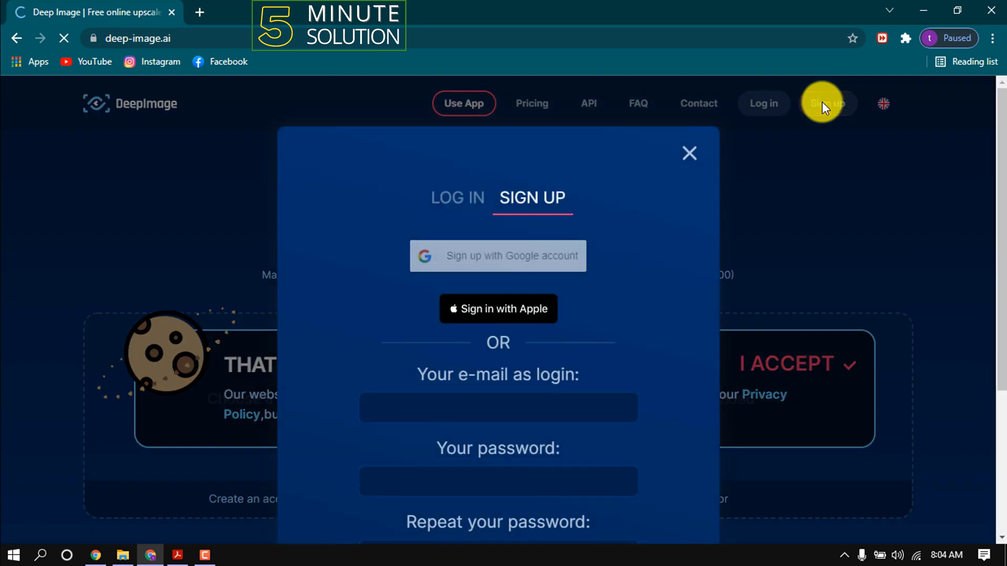
scroll("down", 3)
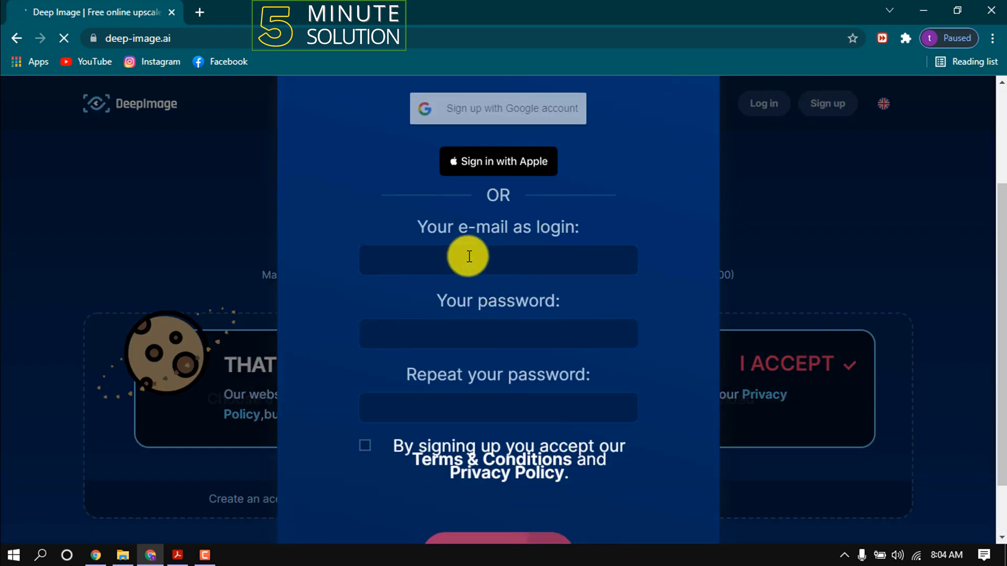
left_click(498, 333)
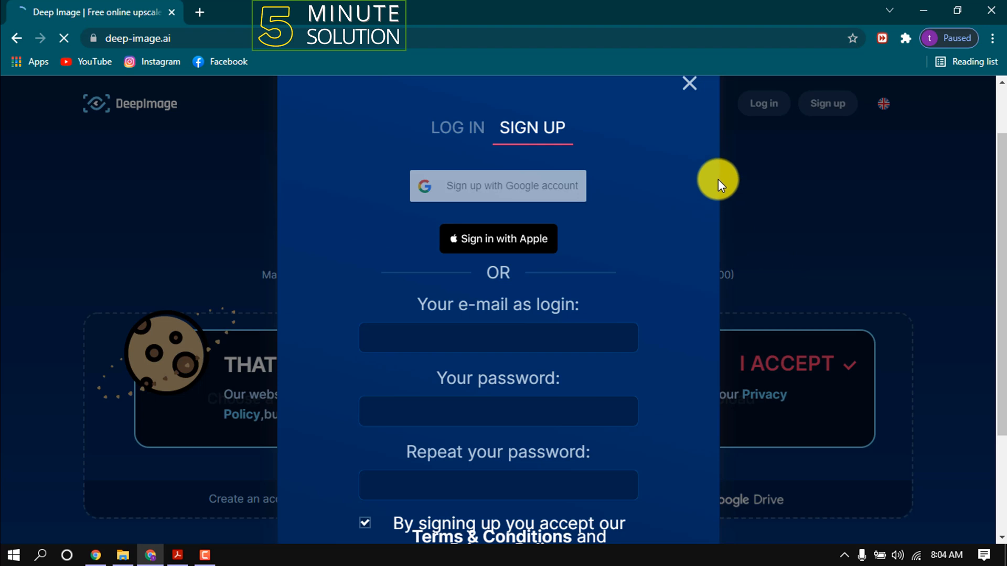
mouse_move(724, 177)
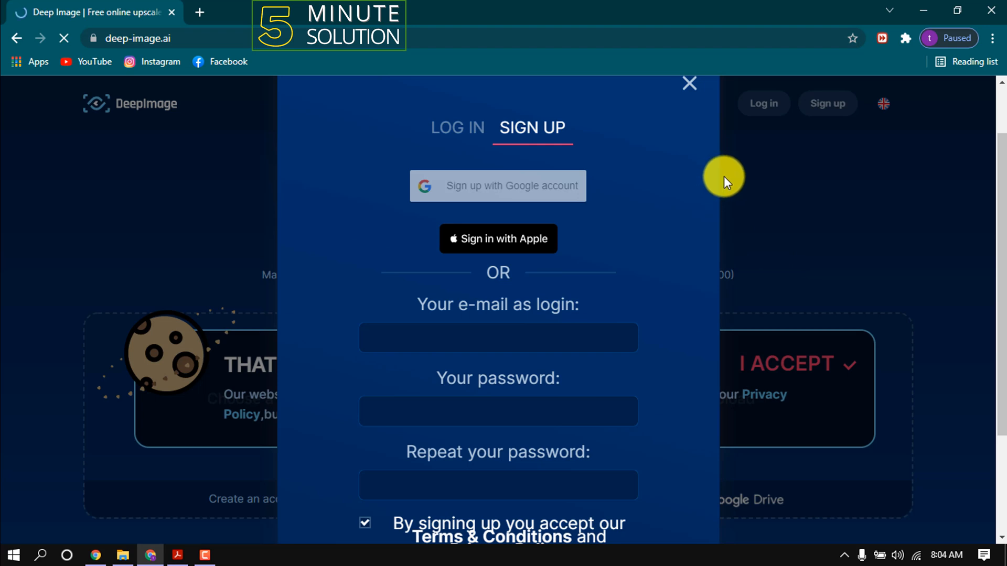
mouse_move(634, 164)
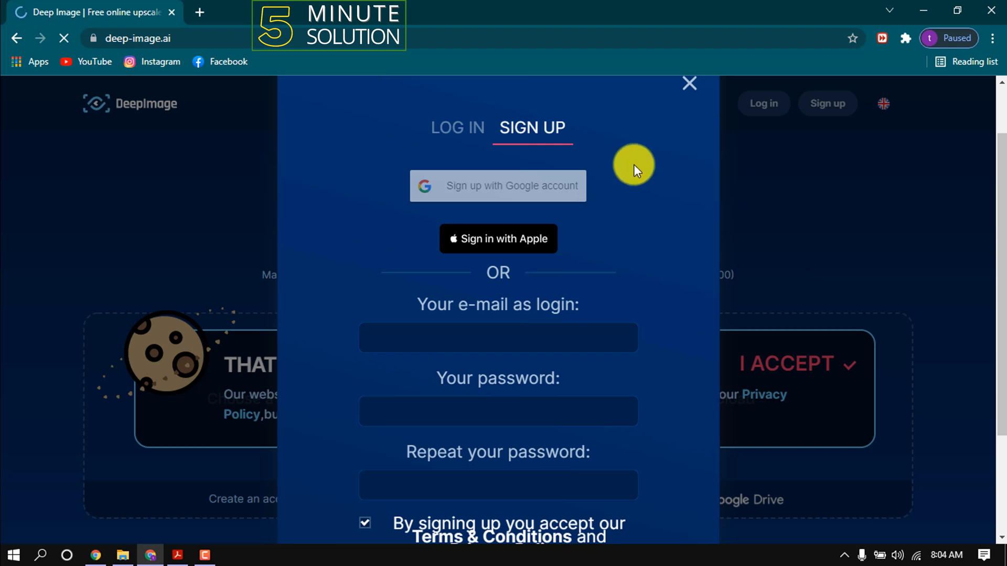
left_click(688, 83)
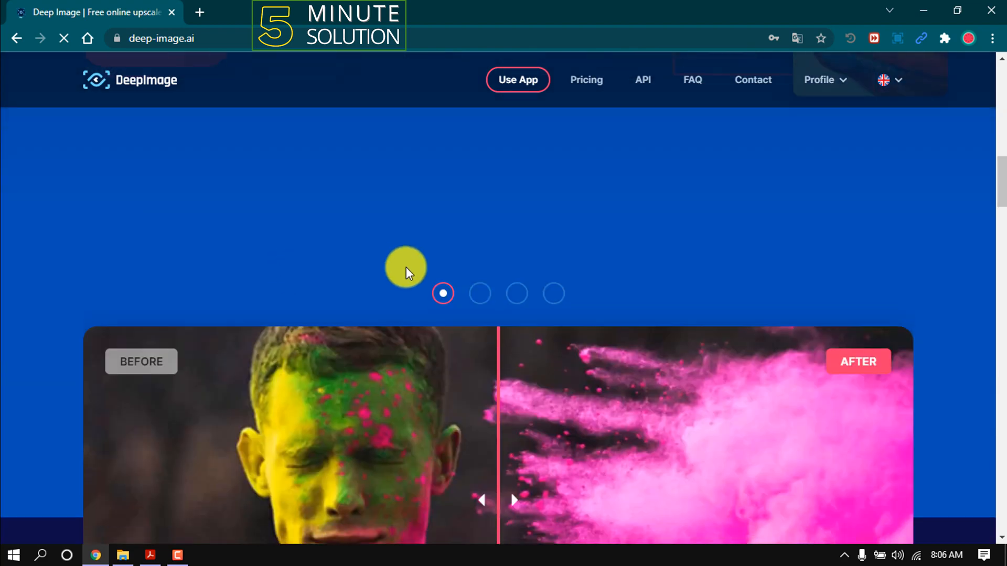
Scroll the upload page and open FAQ from the top navigation
scroll("down", 3)
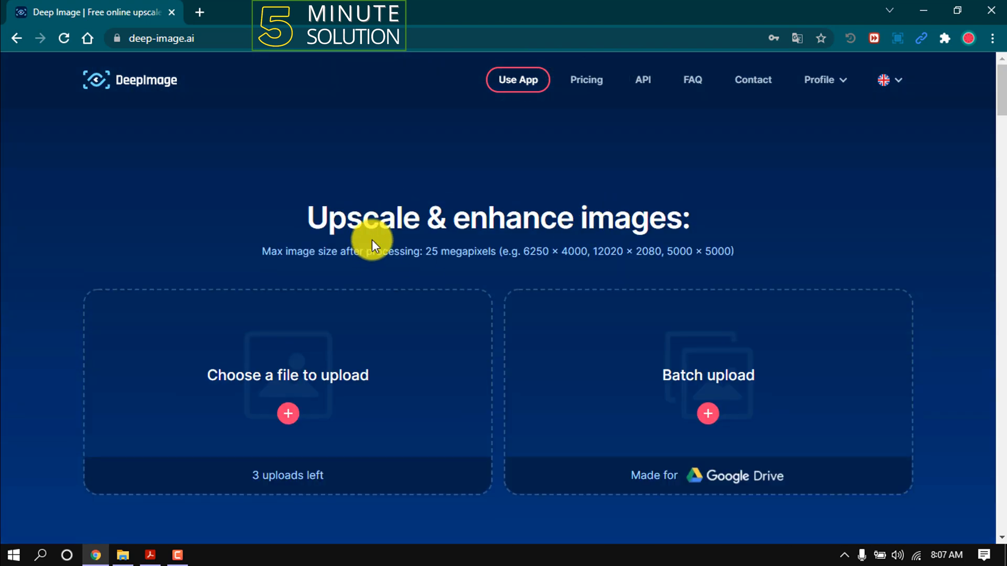
mouse_move(575, 251)
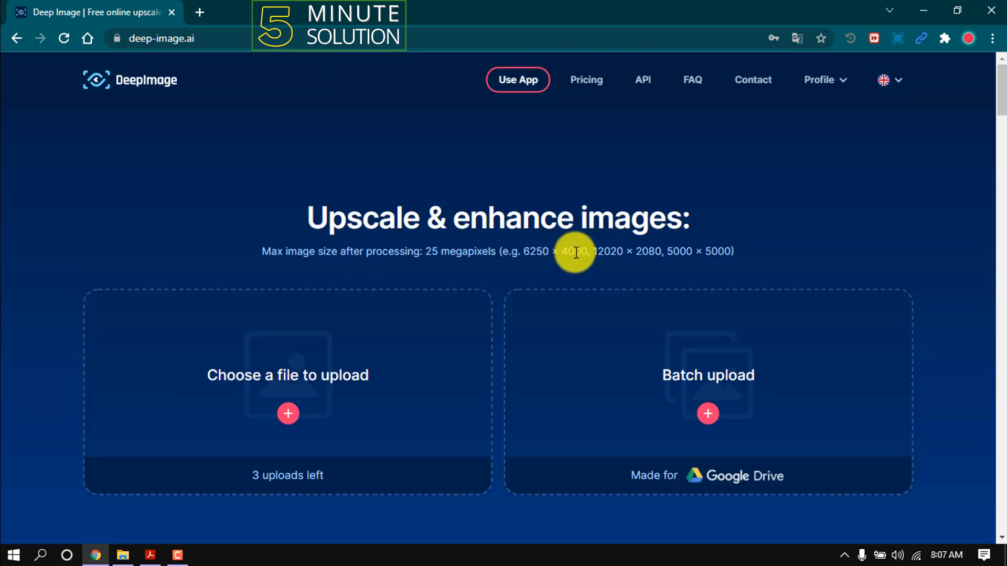
left_click(692, 80)
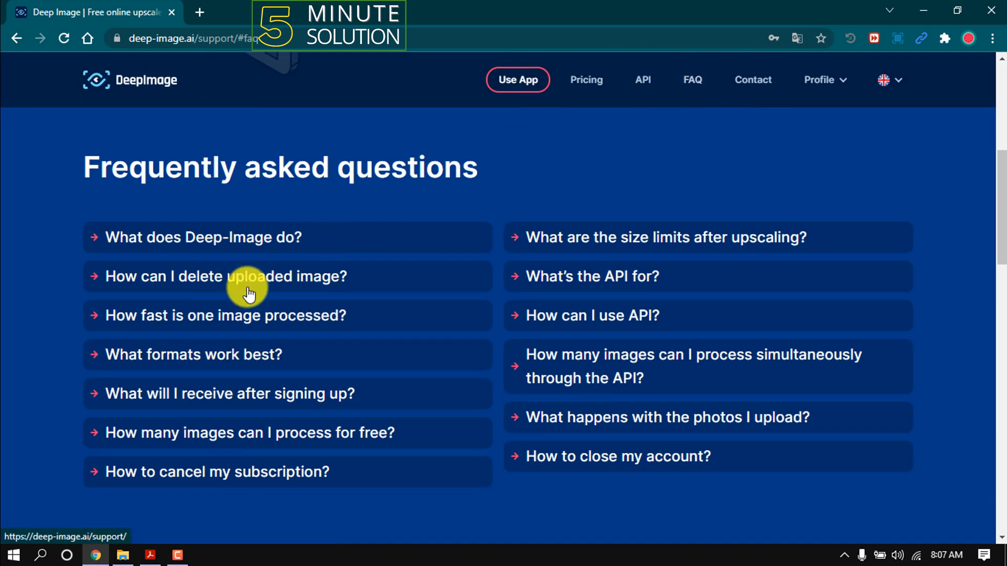
mouse_move(249, 364)
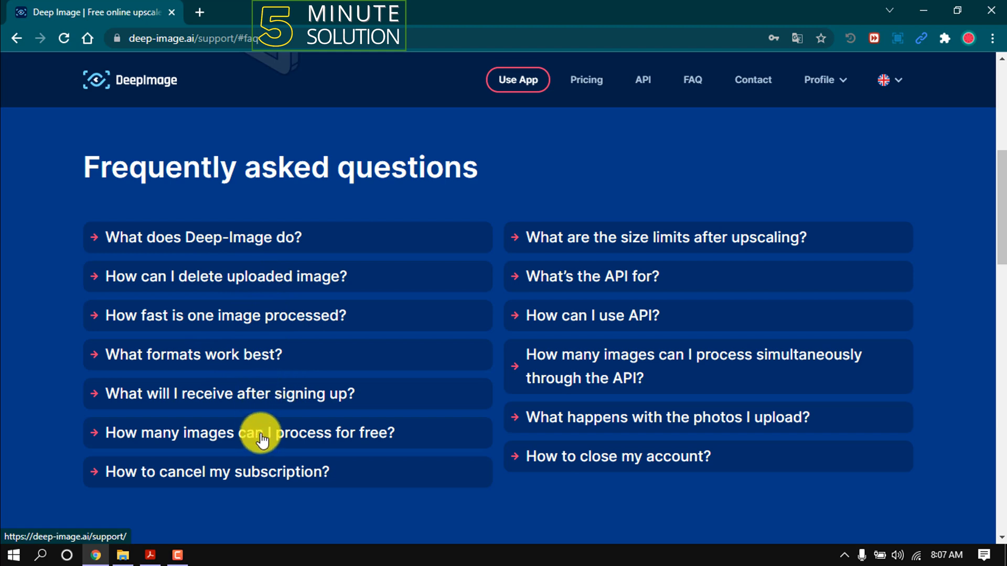
Expand 'How many images can I process for free?', then return to the previous page
left_click(251, 433)
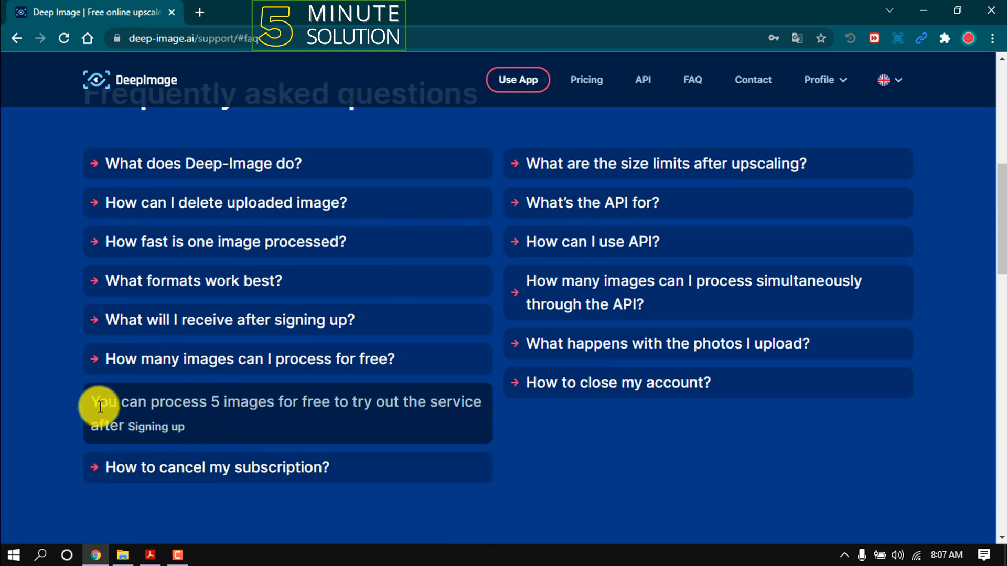
mouse_move(386, 406)
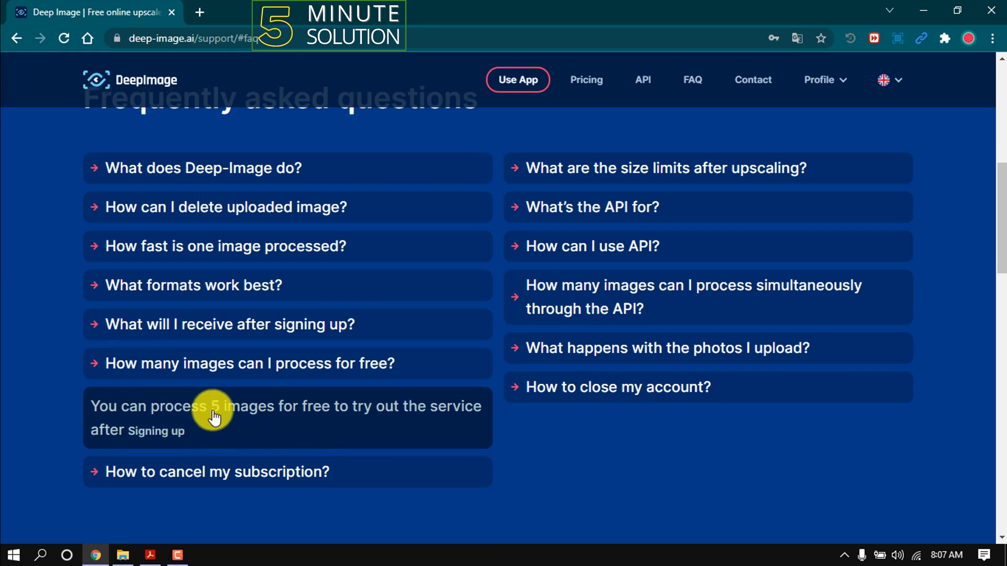
left_click(17, 38)
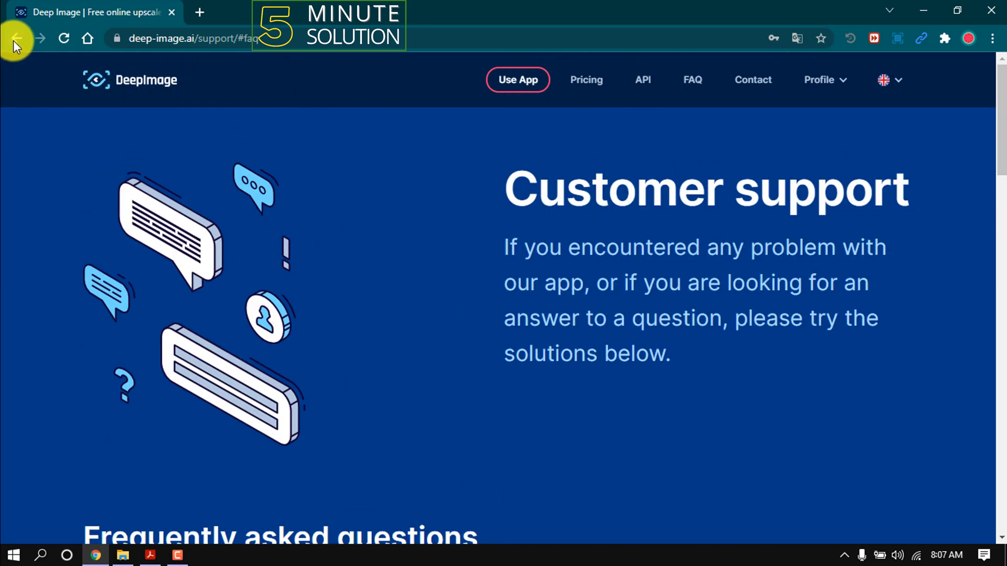
left_click(17, 37)
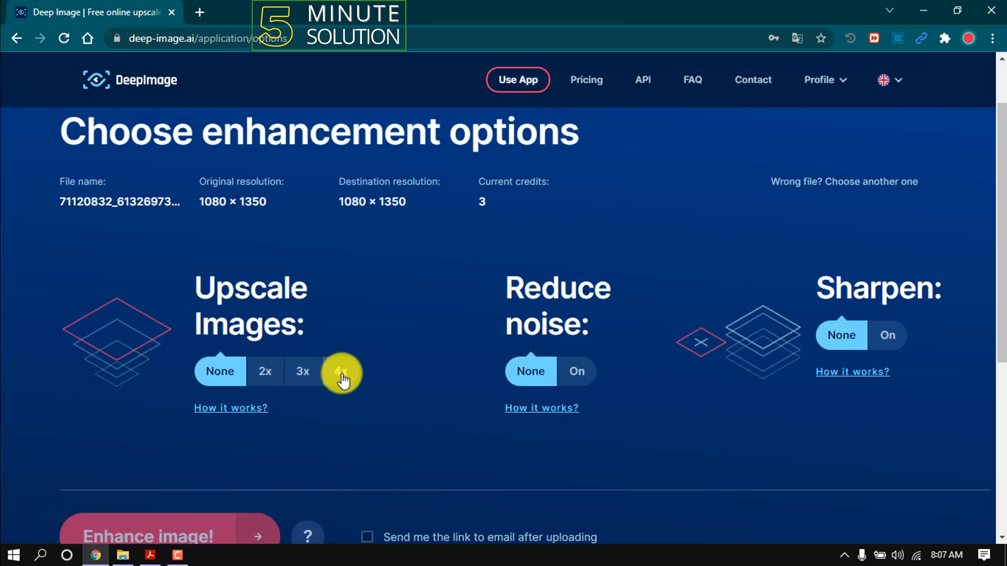
Choose 4x upscaling and click Enhance image! to process the photo
left_click(341, 371)
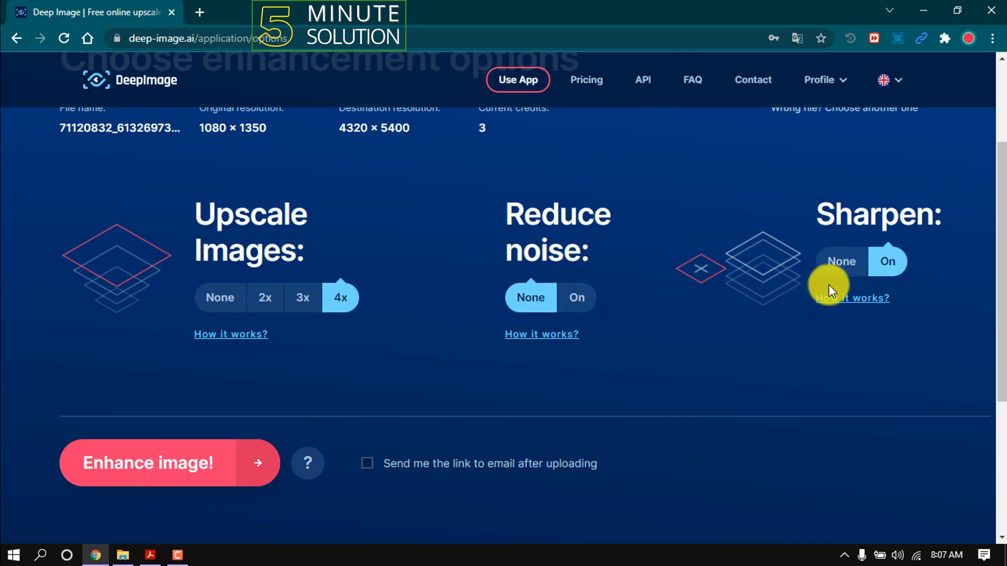
scroll("down", 3)
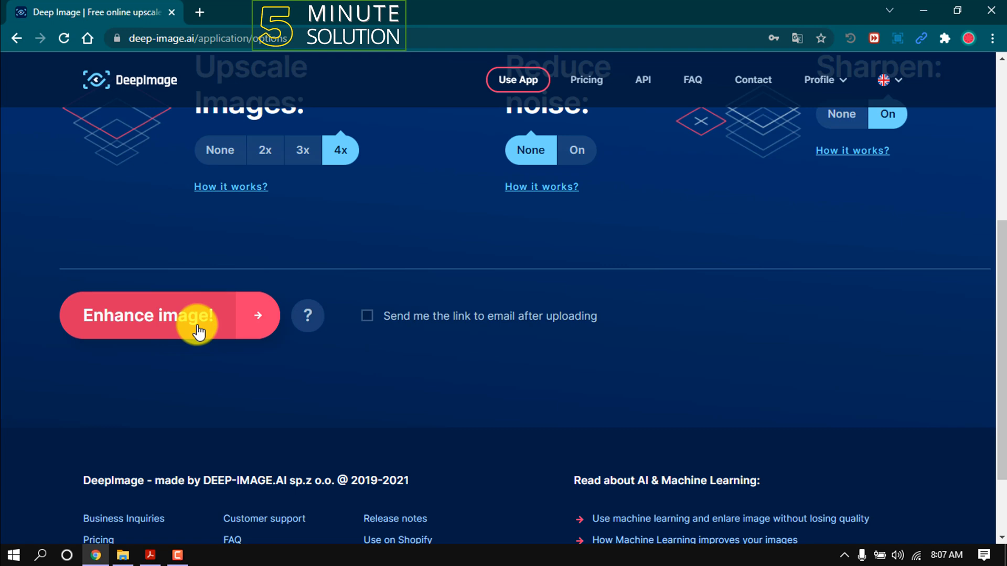
left_click(169, 315)
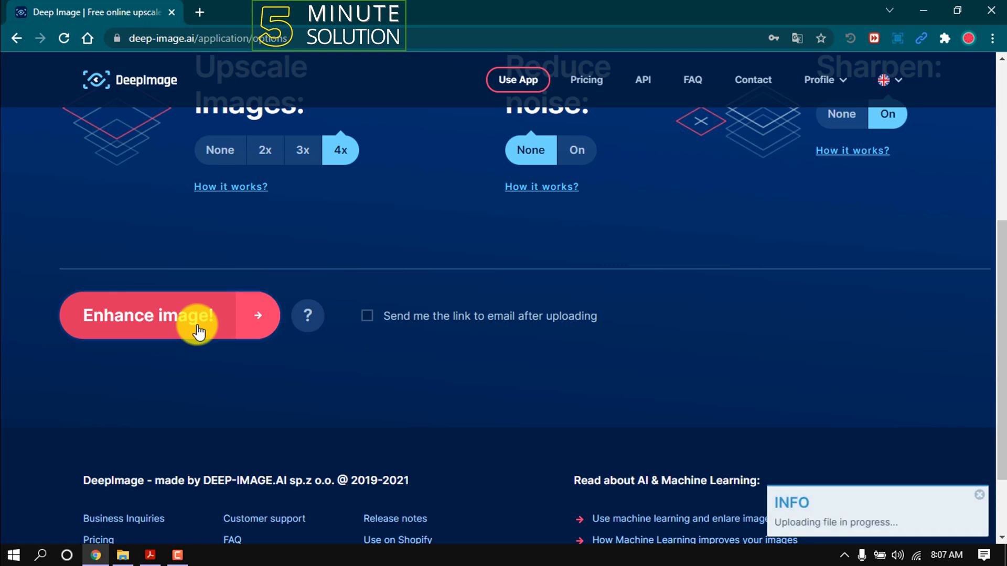
left_click(169, 315)
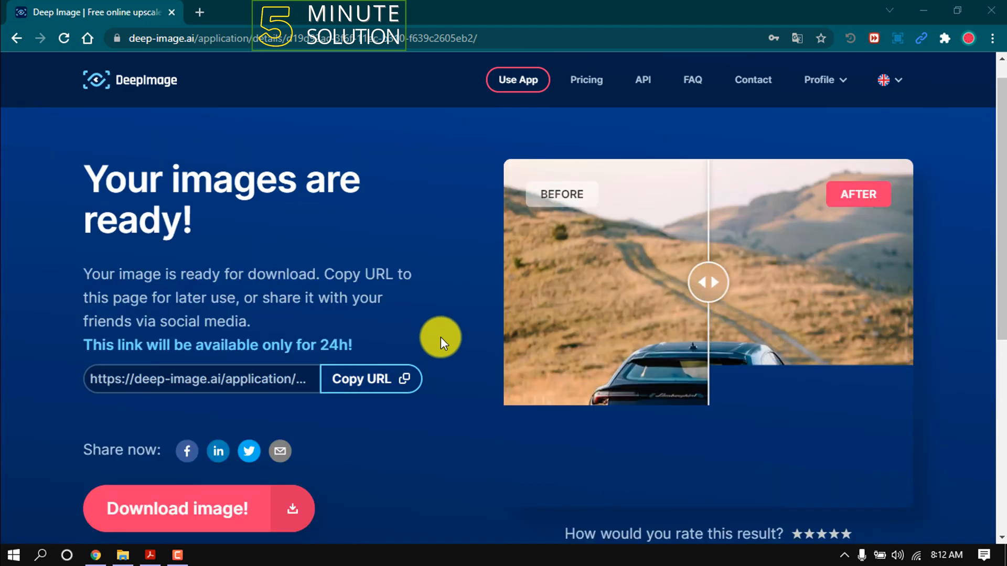
Drag the before/after slider left, then right toward the original version
scroll("down", 3)
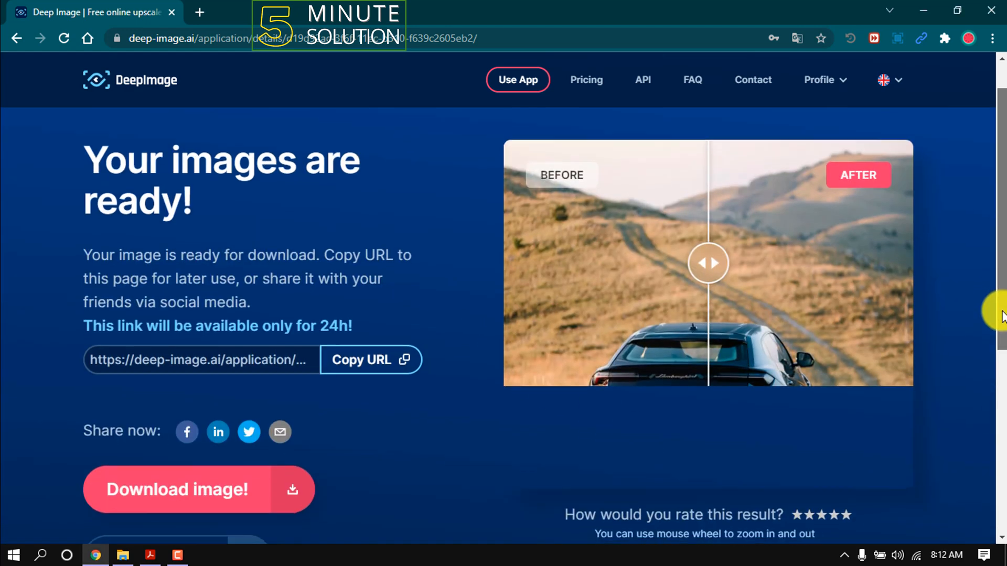
left_click_drag(708, 263, 514, 259)
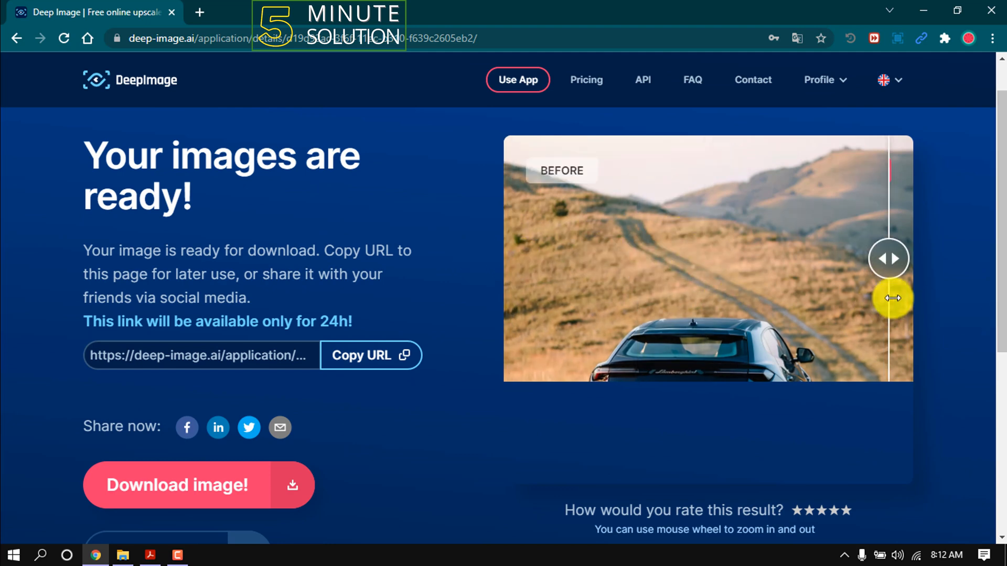
left_click_drag(893, 297, 995, 320)
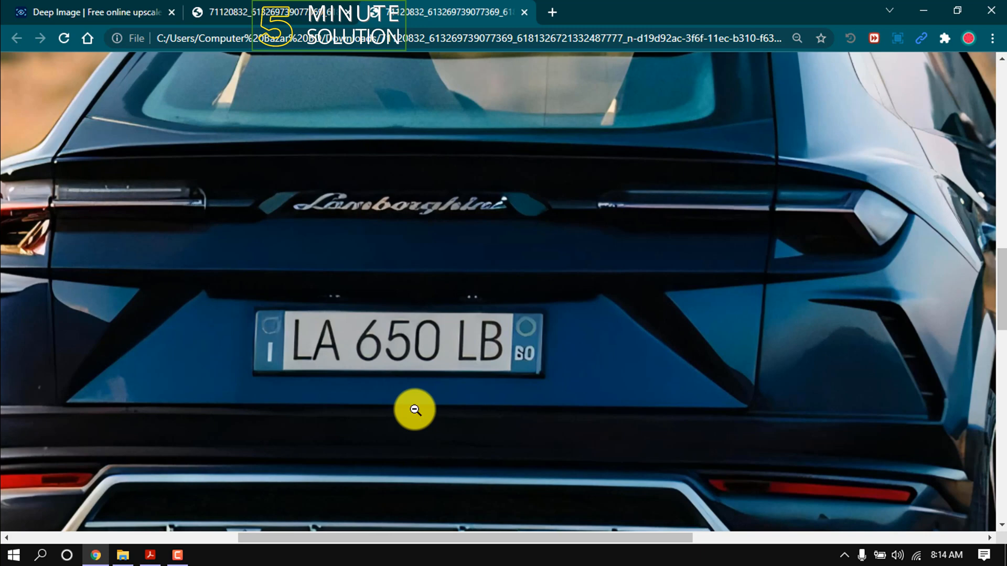
mouse_move(424, 165)
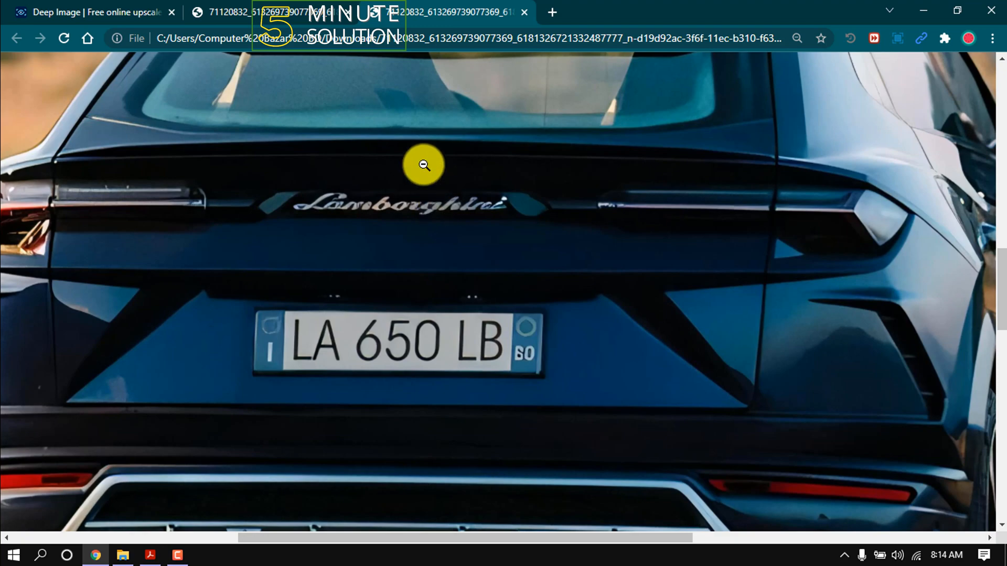